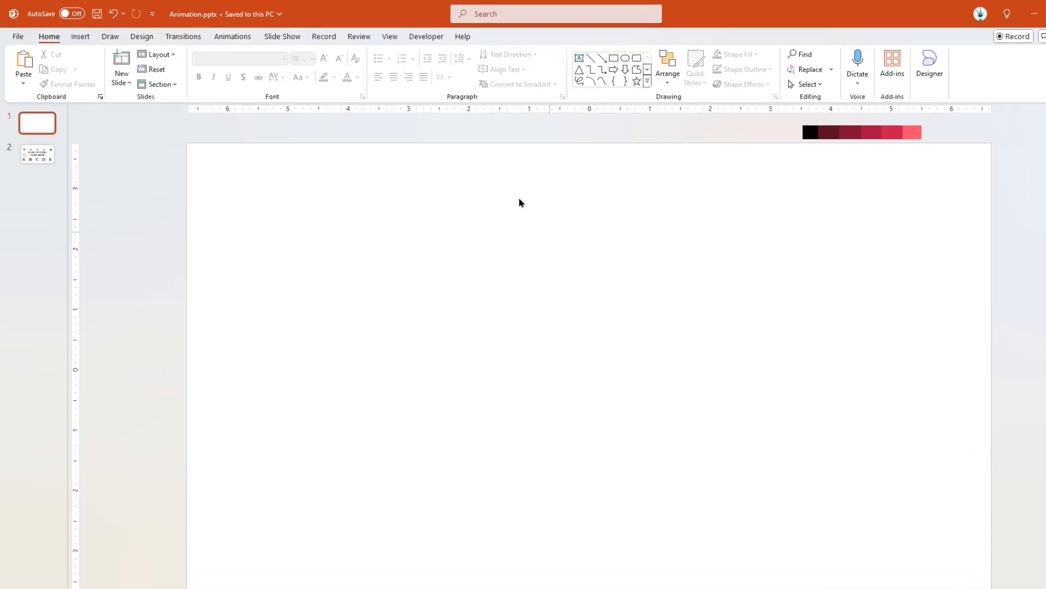
# Step: Open Format Background on the empty first slide to give it a solid black fill
pyautogui.rightClick(520, 203)
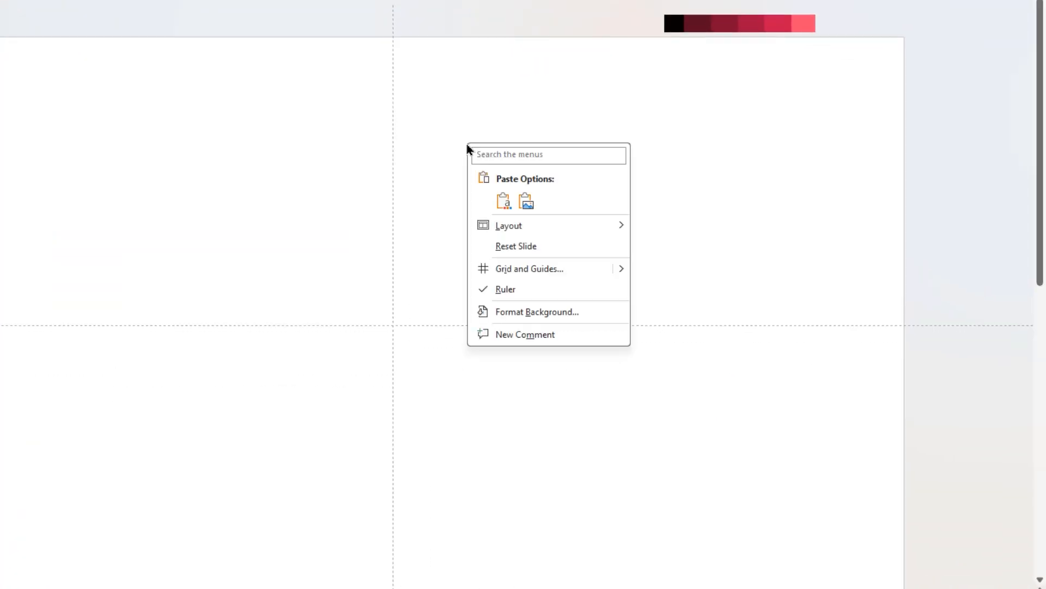
pyautogui.click(537, 311)
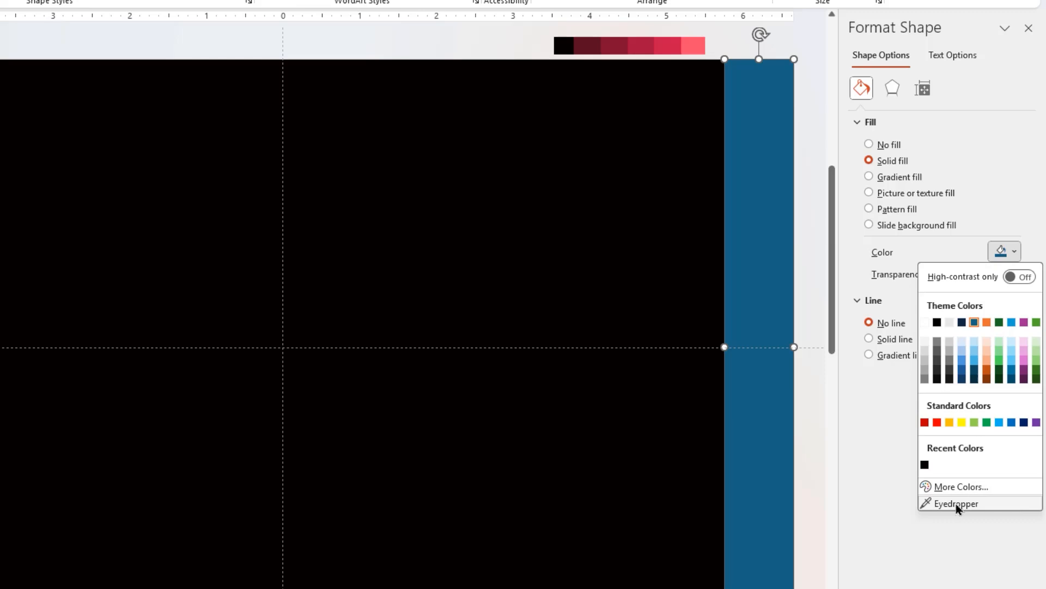
# Step: Eyedropper graded red shades onto the five tall bars and group them
pyautogui.click(957, 503)
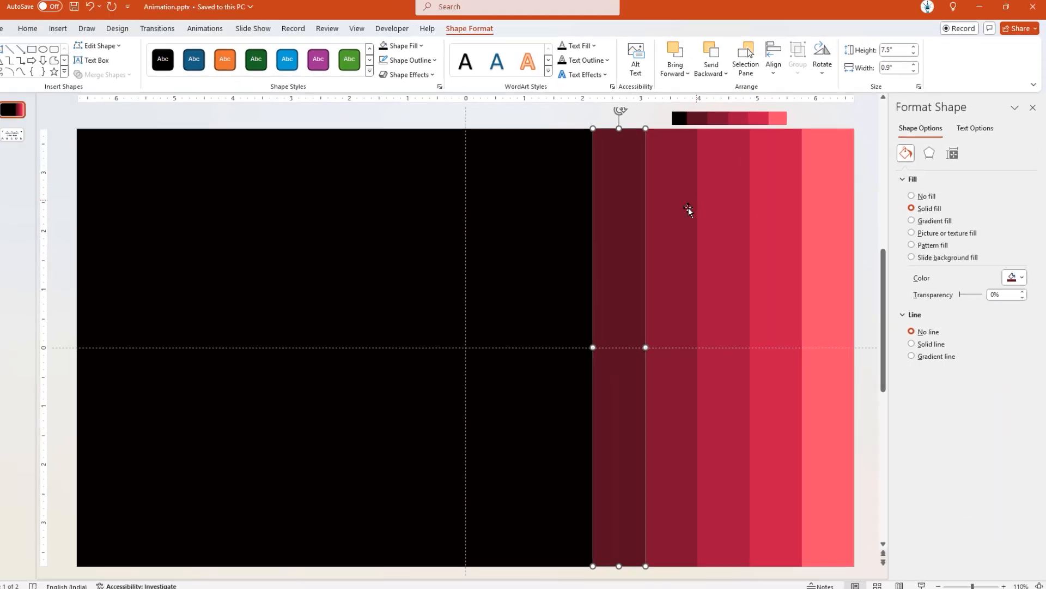
pyautogui.rightClick(689, 212)
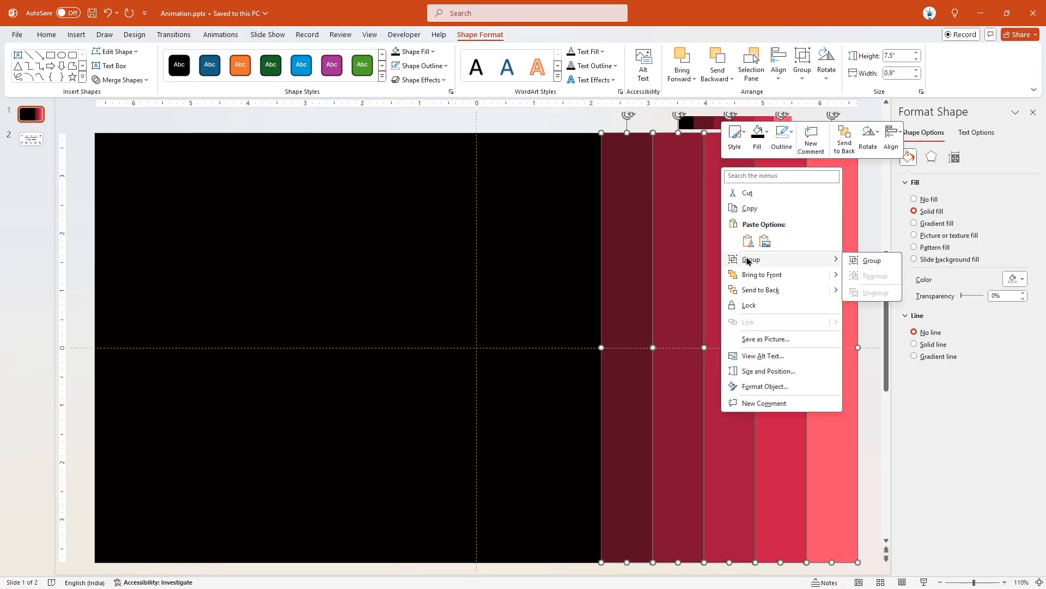
pyautogui.click(871, 260)
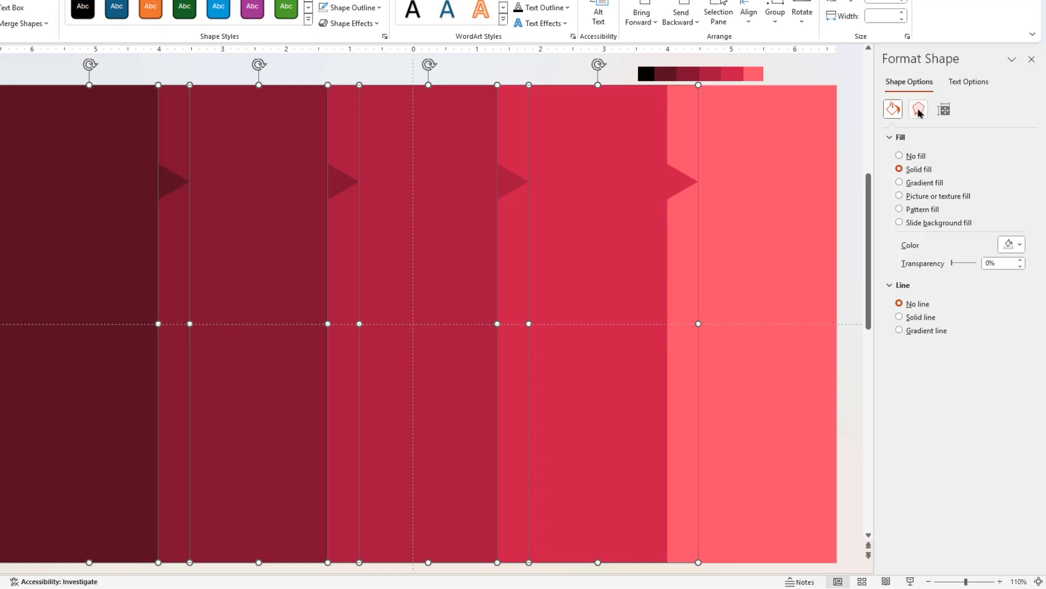
# Step: Open the Effects settings in Format Shape for the overlapping arrow panels
pyautogui.click(918, 109)
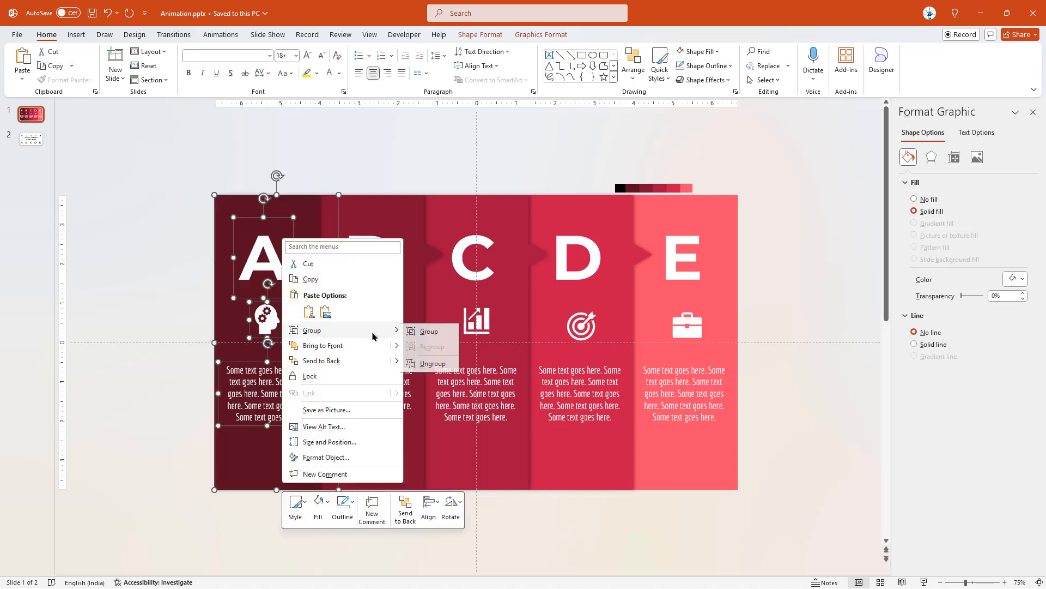
# Step: Group panel A's letter, icon and placeholder text into one unit
pyautogui.click(420, 164)
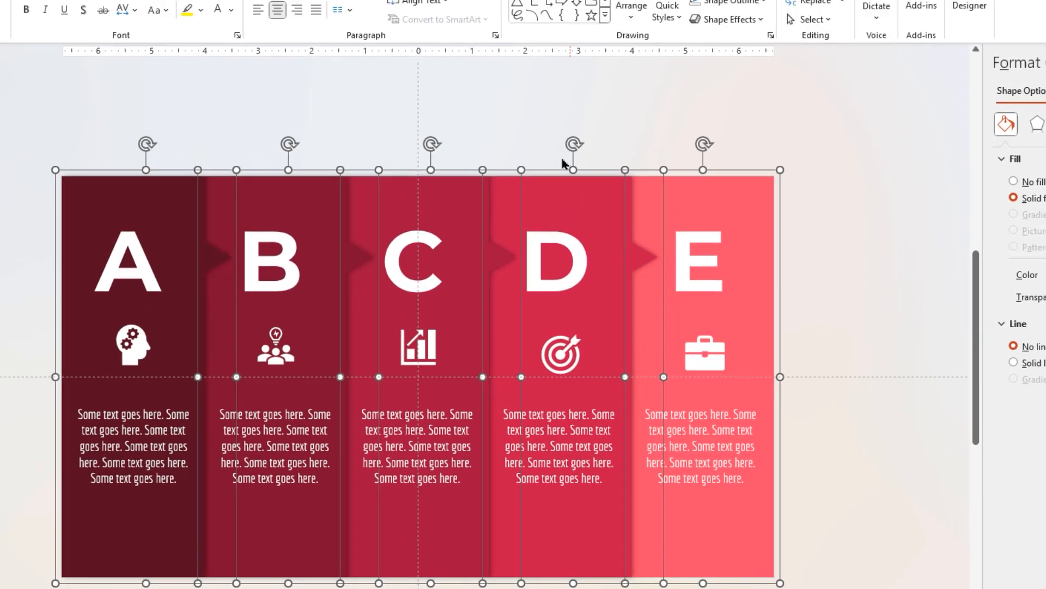
# Step: Apply a shadow to the five A–E panel groups and group them together
pyautogui.click(472, 84)
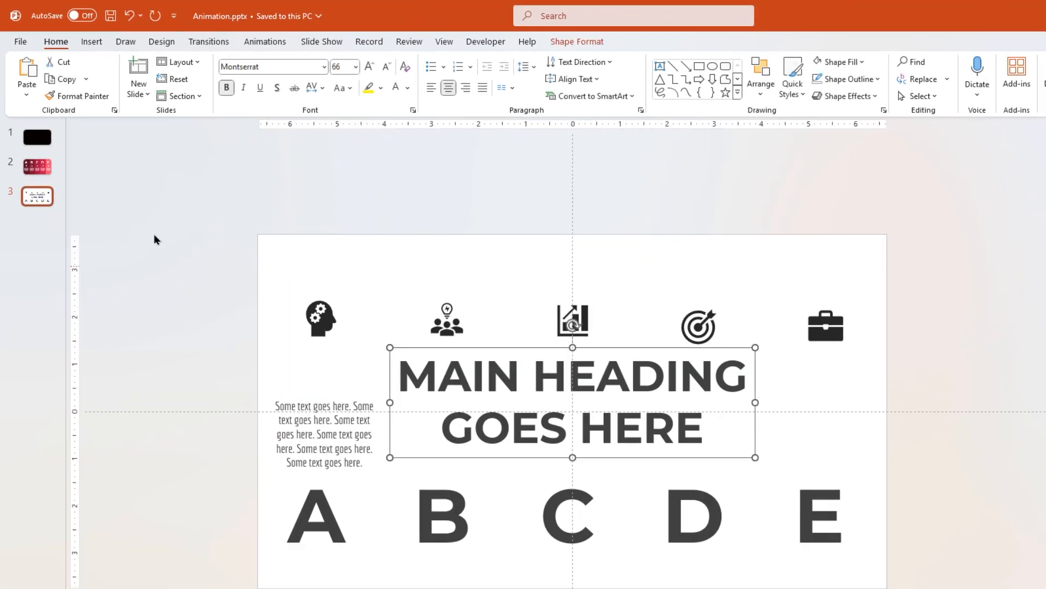
# Step: Copy 'Main heading goes here' onto slide 2 in white and delete slide 3
pyautogui.click(38, 137)
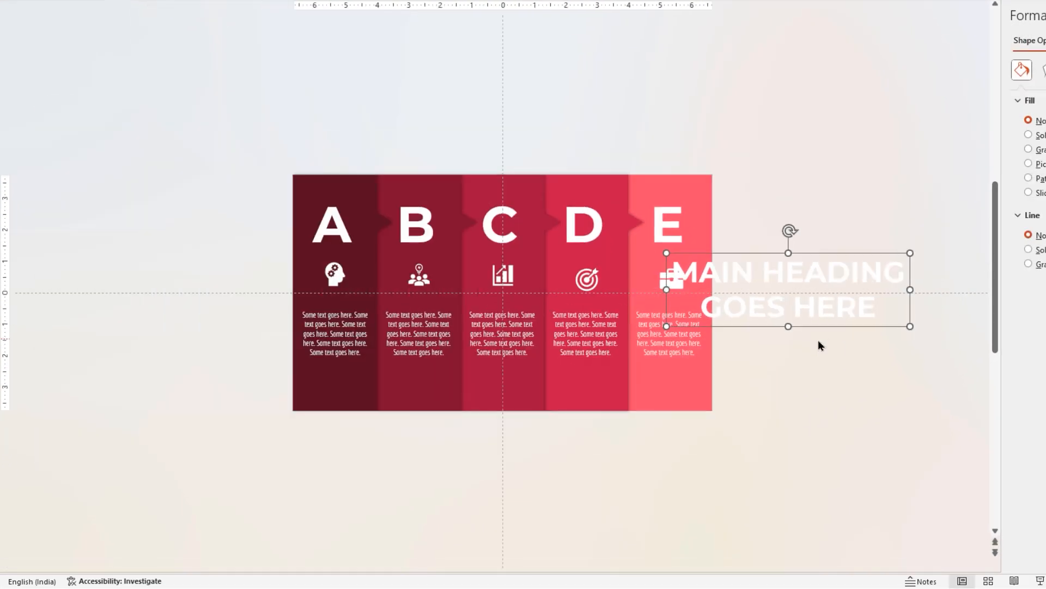
pyautogui.rightClick(47, 258)
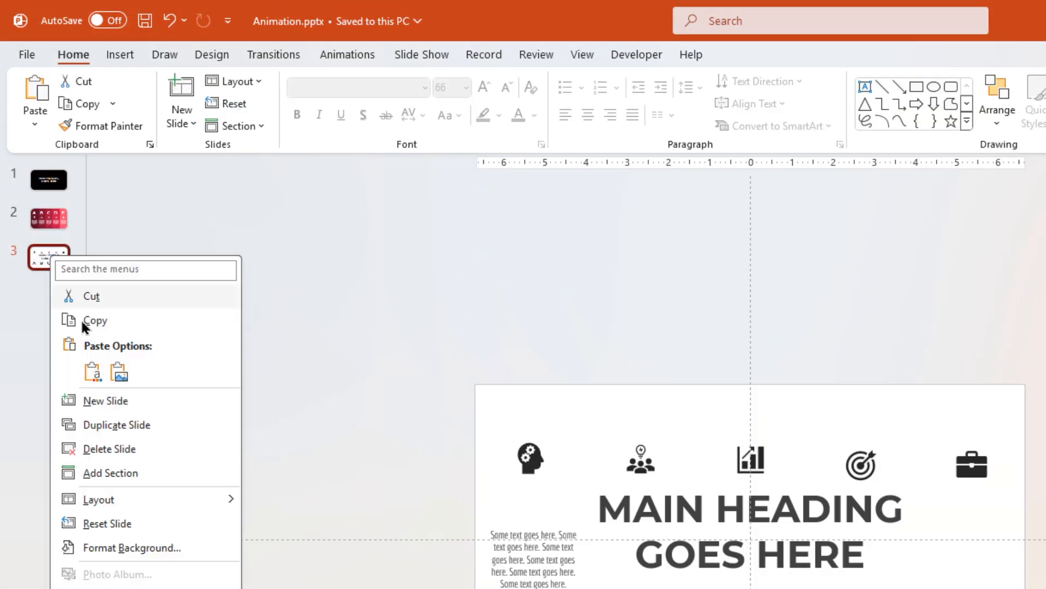
pyautogui.click(108, 448)
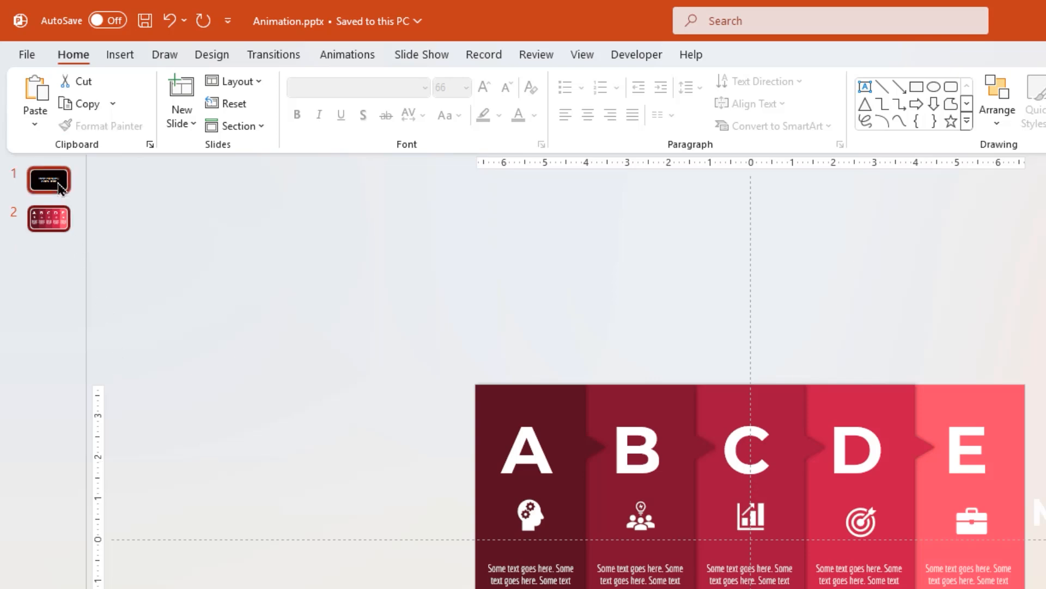
pyautogui.click(273, 54)
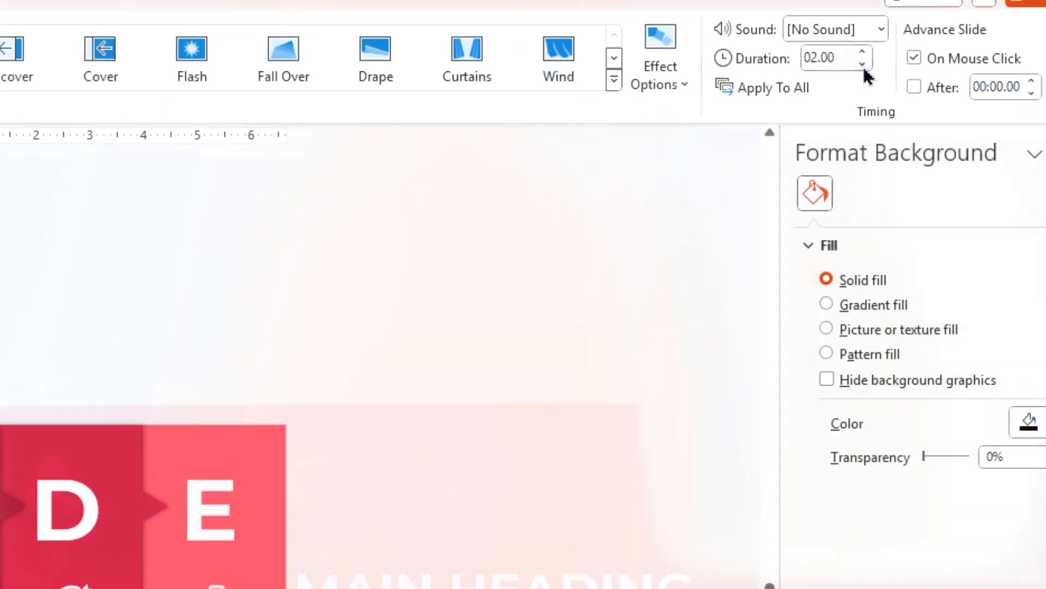
# Step: Lower the transition Duration from 02.00 to 01.50
pyautogui.click(862, 64)
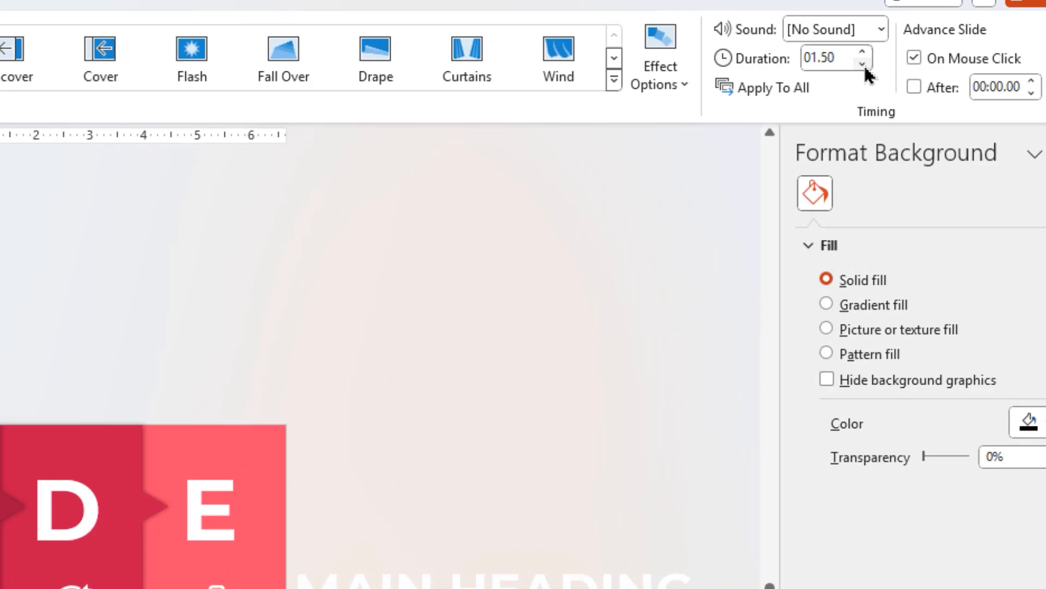